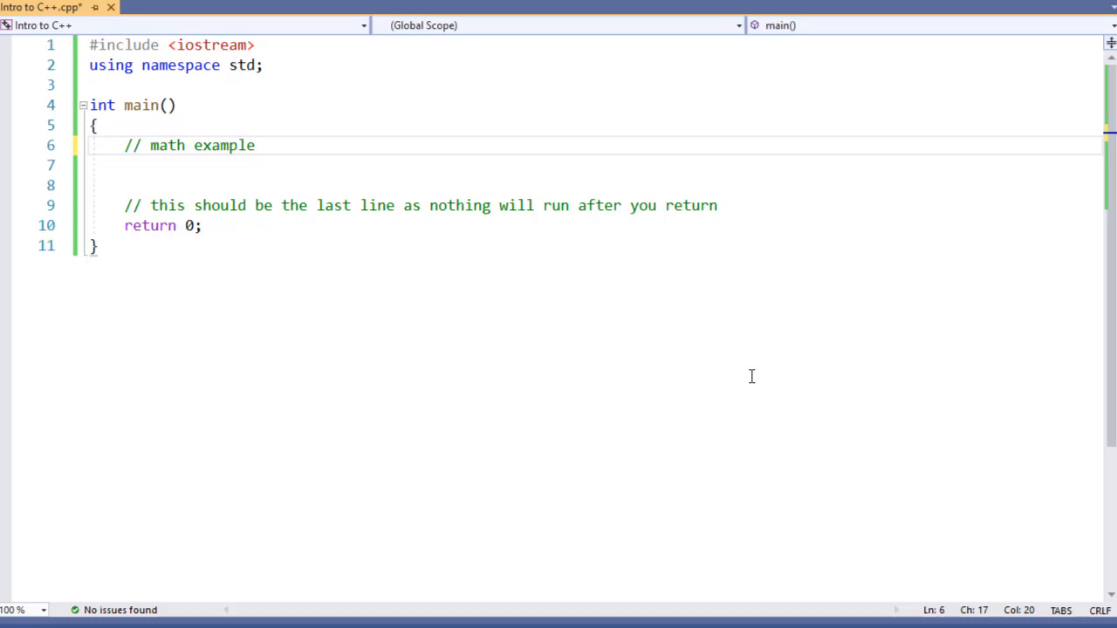
- Add cout << 5 + 4 << endl; under the math comment, then extend the expression with * 3
{"action": "type", "text": "cout <<"}
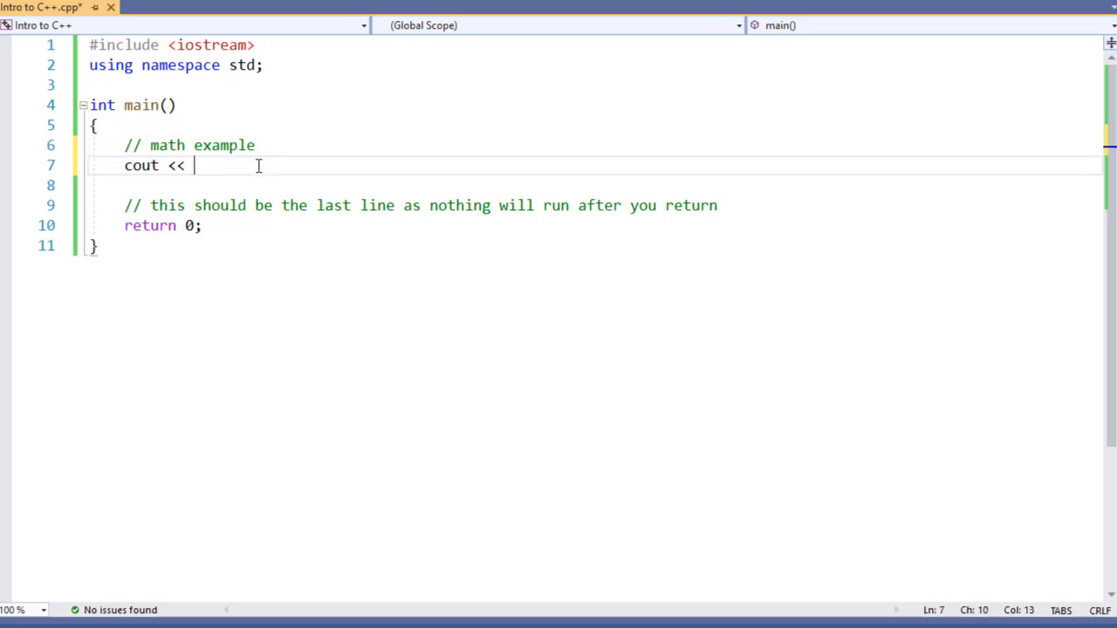
{"action": "type", "text": "5 + 4 << endl;"}
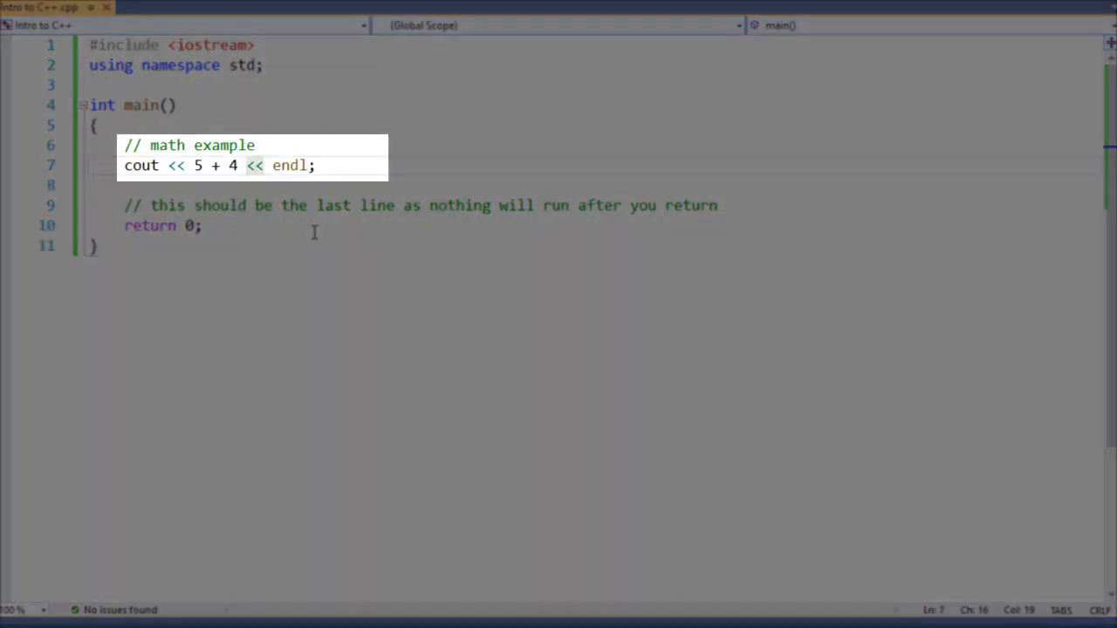
{"action": "type", "text": "* 3"}
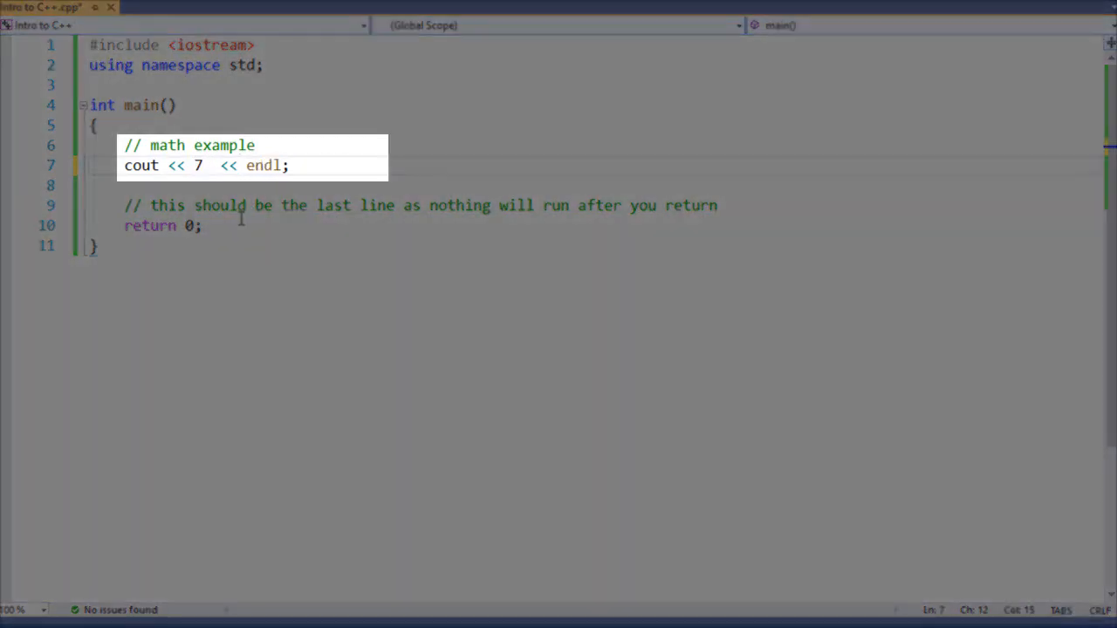
- Change the printed expression to 7 % 3 and select it
{"action": "type", "text": "% 3"}
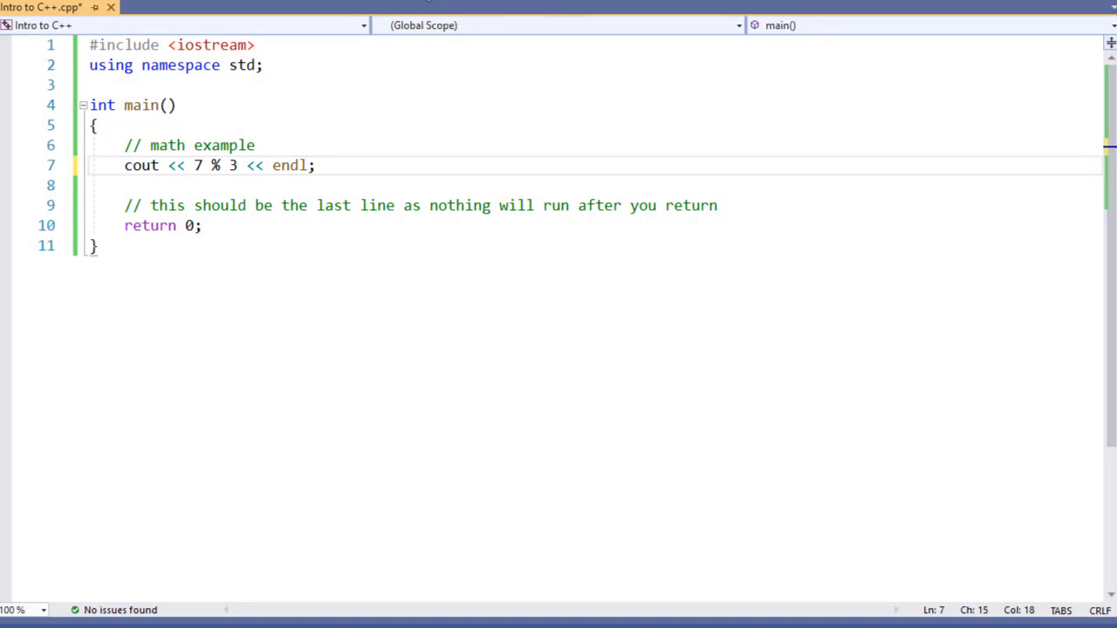
{"action": "left_click", "coordinate": [458, 5]}
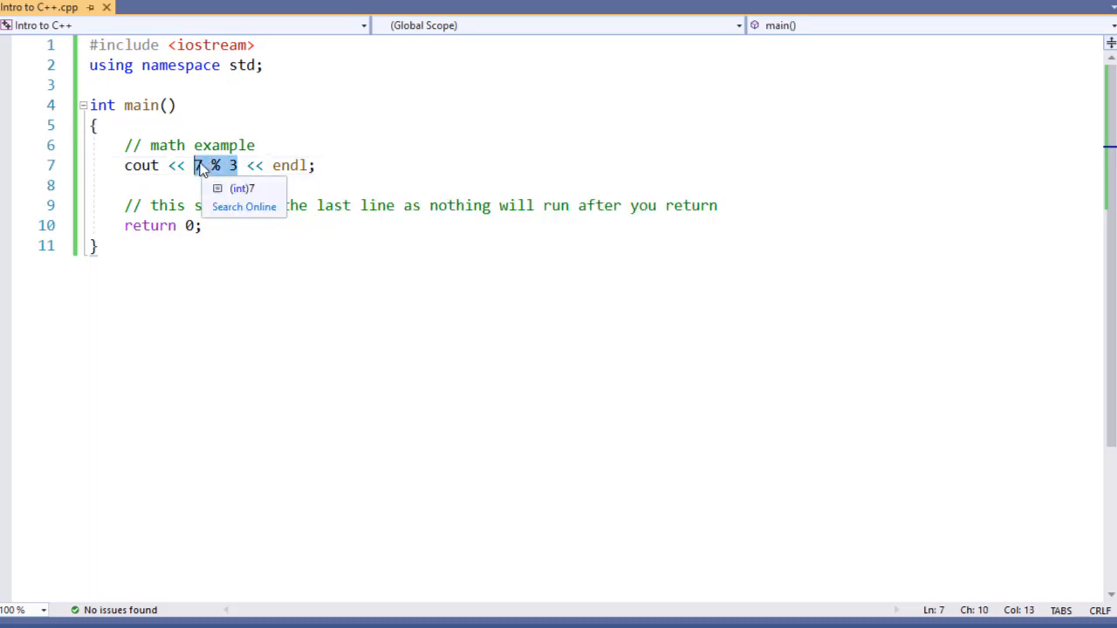
- Replace 7 % 3 with 9 / 5 and start a second line cout << 9.0 / 5
{"action": "key", "text": "Delete"}
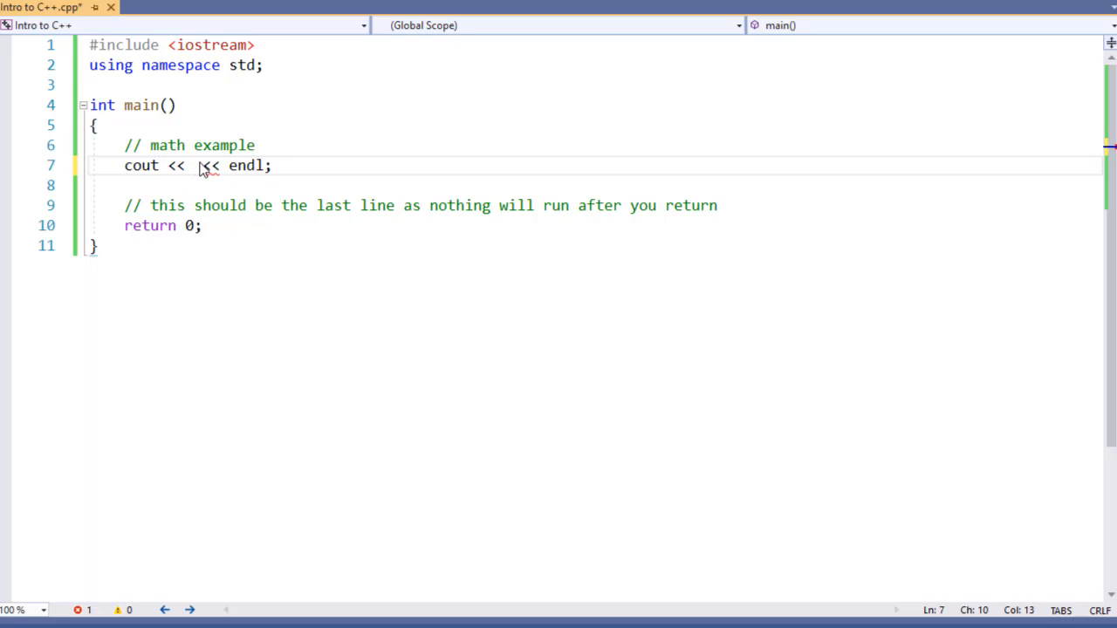
{"action": "type", "text": "9 / 5"}
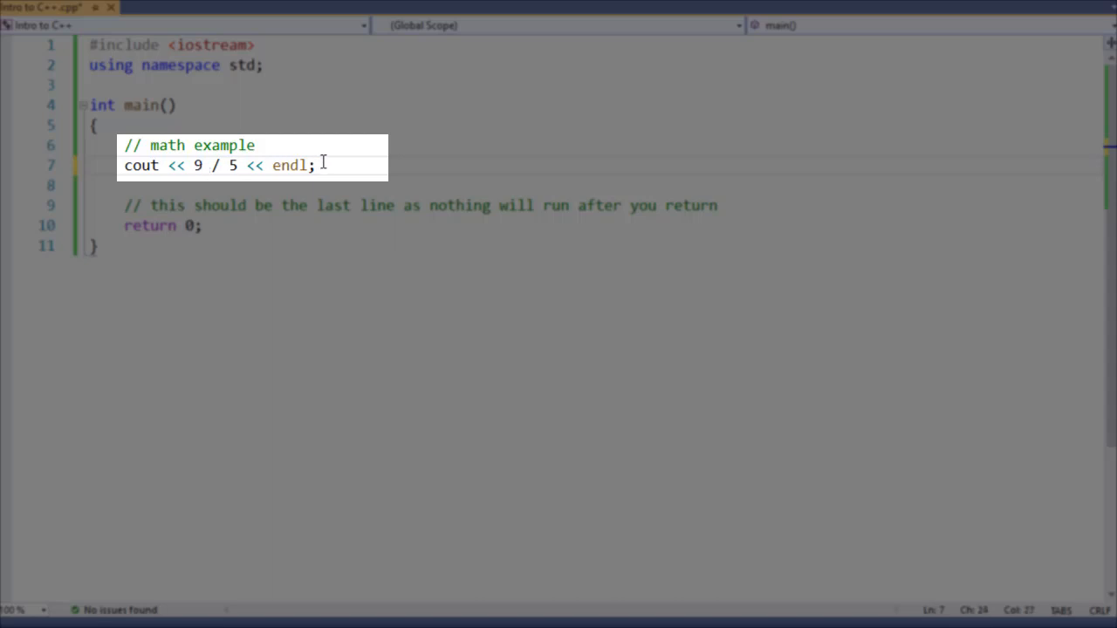
{"action": "type", "text": "cout <<"}
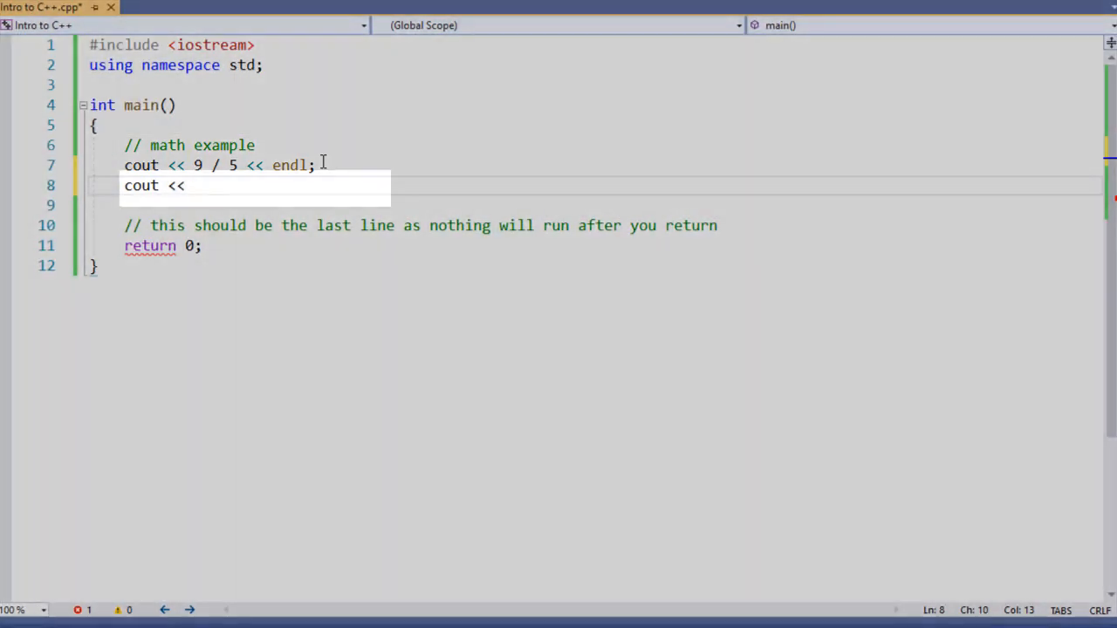
{"action": "type", "text": "9.0"}
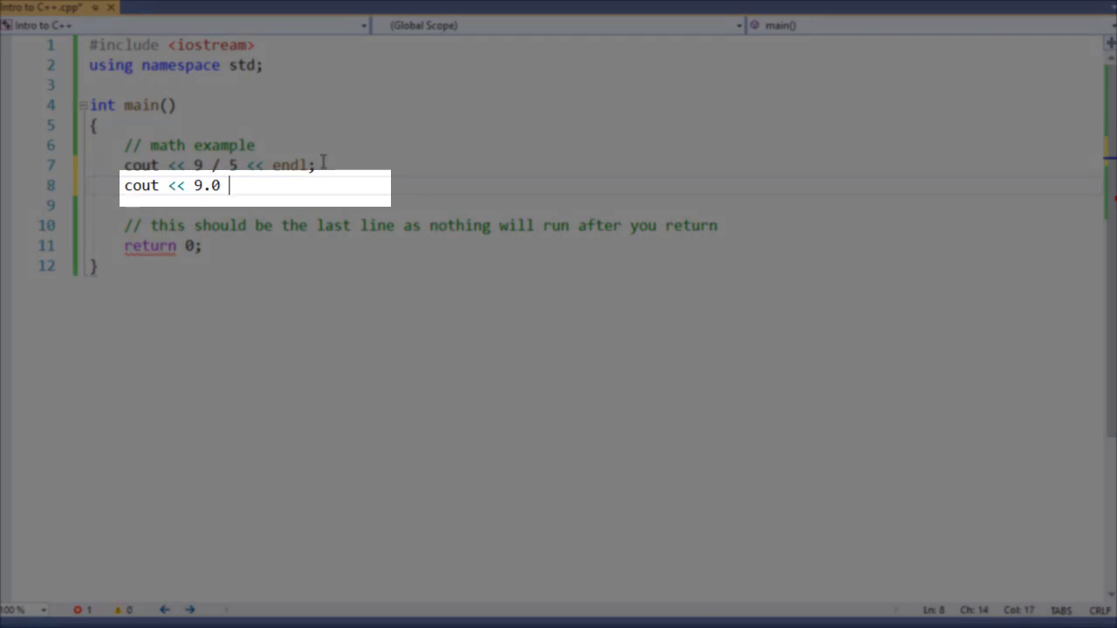
{"action": "type", "text": "/ 5"}
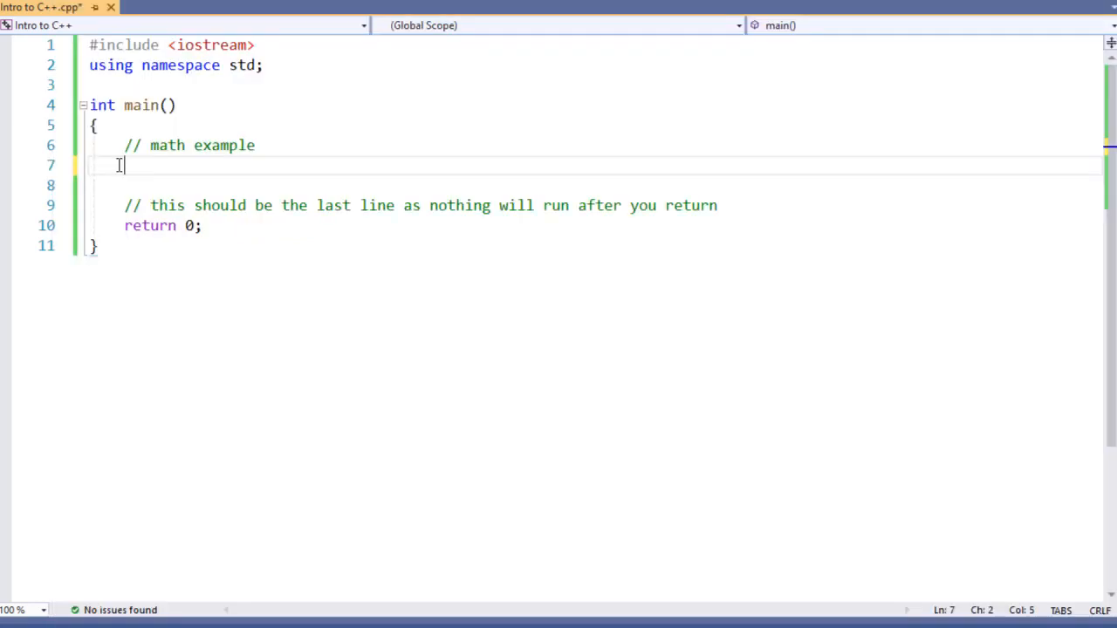
- Declare int start = 10, int end = 355 and int duration, then assign duration = end - start
{"action": "type", "text": "int start = 10;"}
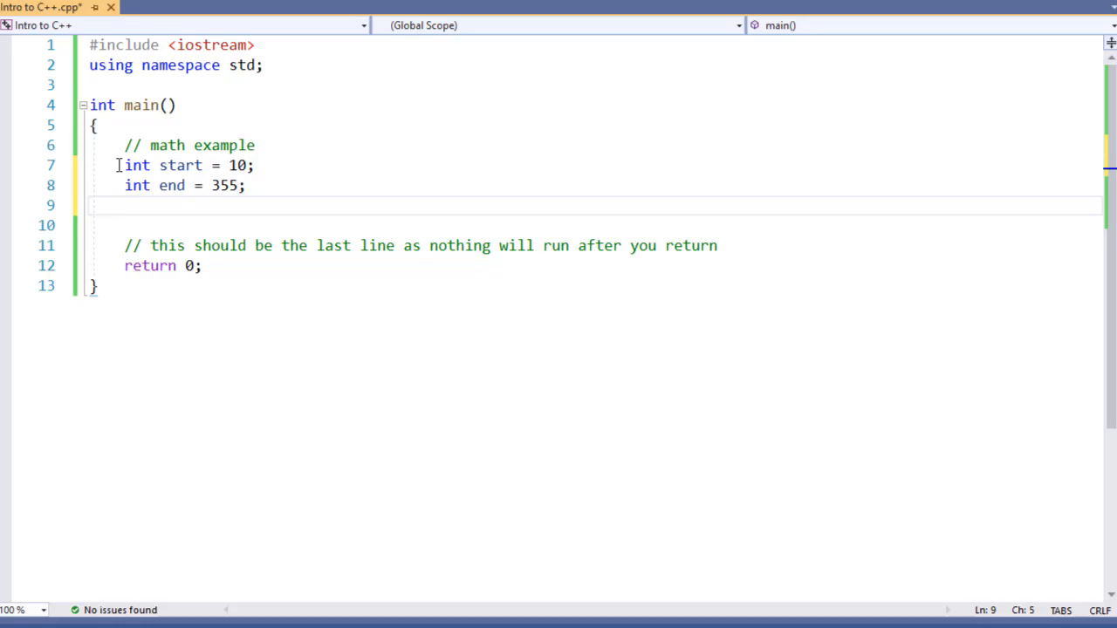
{"action": "type", "text": "in"}
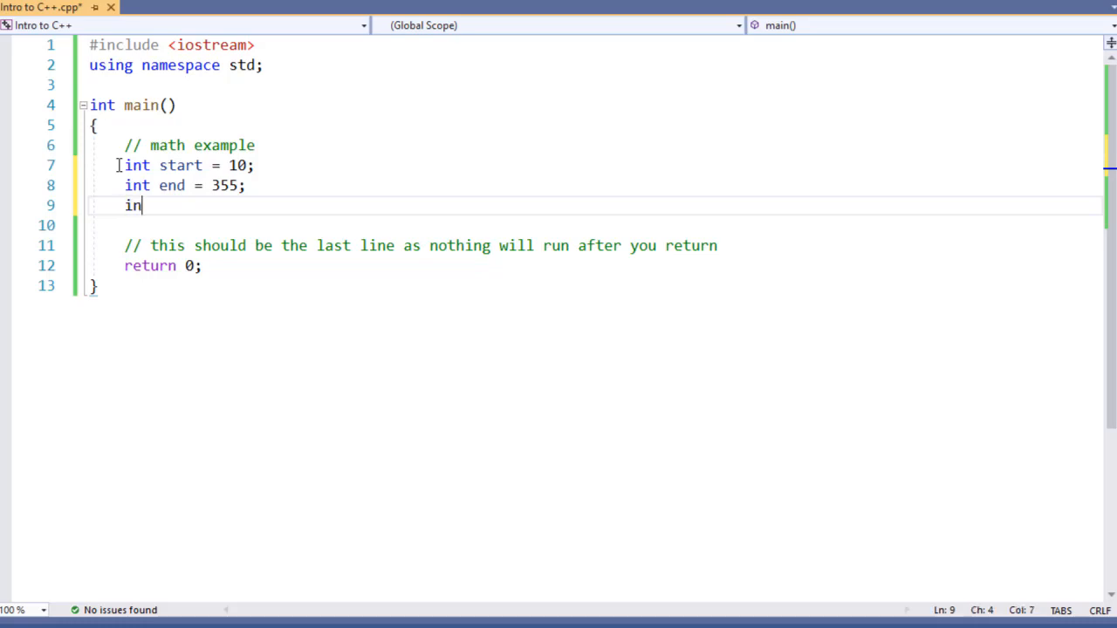
{"action": "type", "text": "t duration"}
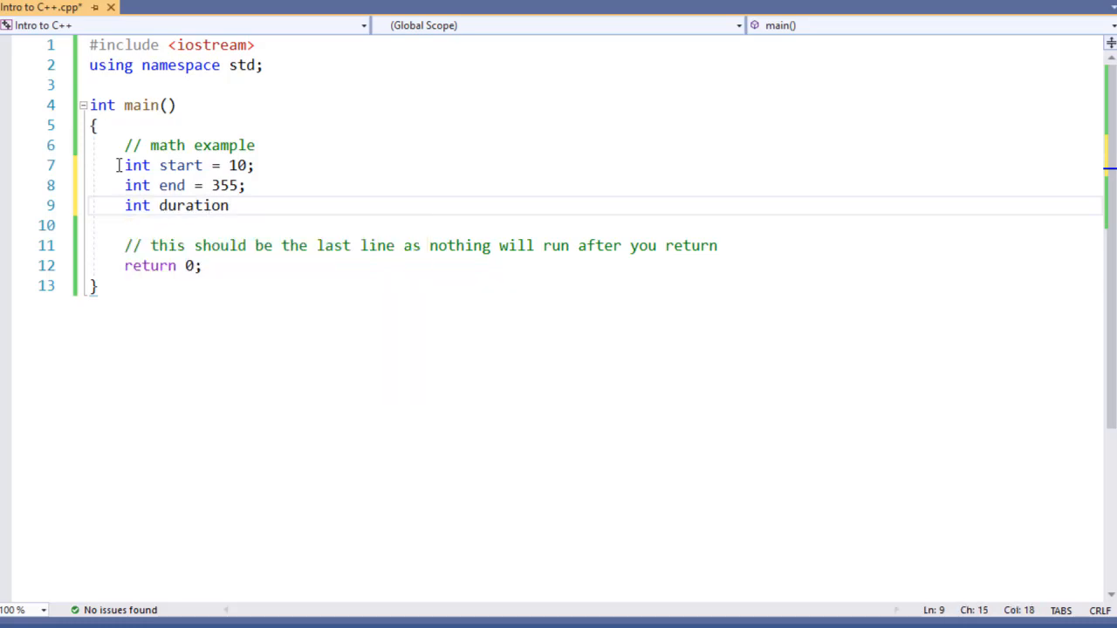
{"action": "key", "text": "enter"}
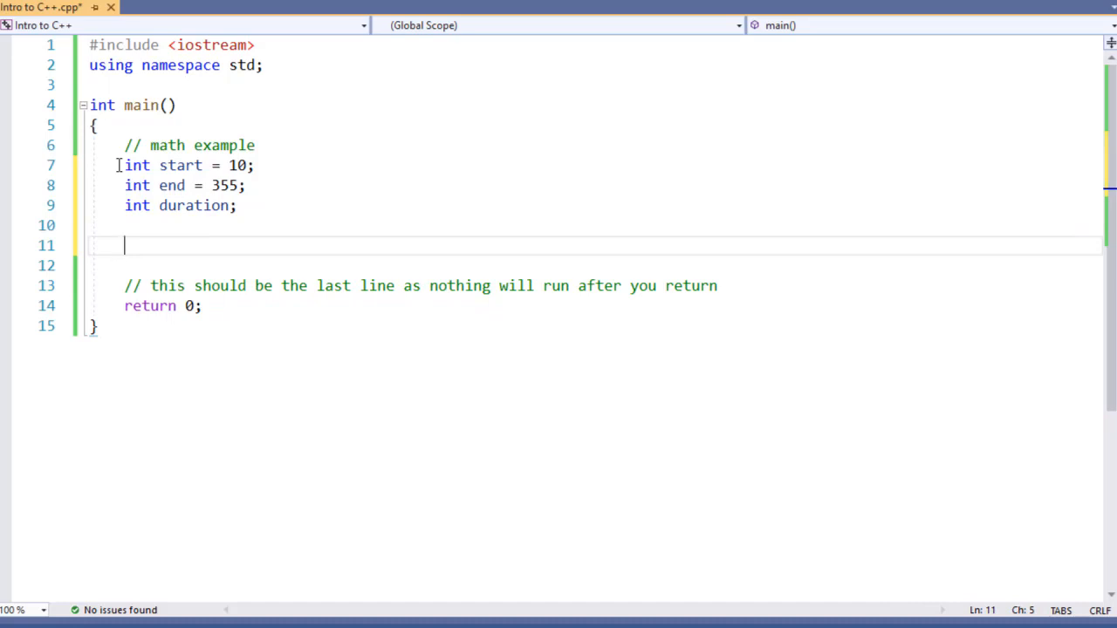
{"action": "type", "text": "duration"}
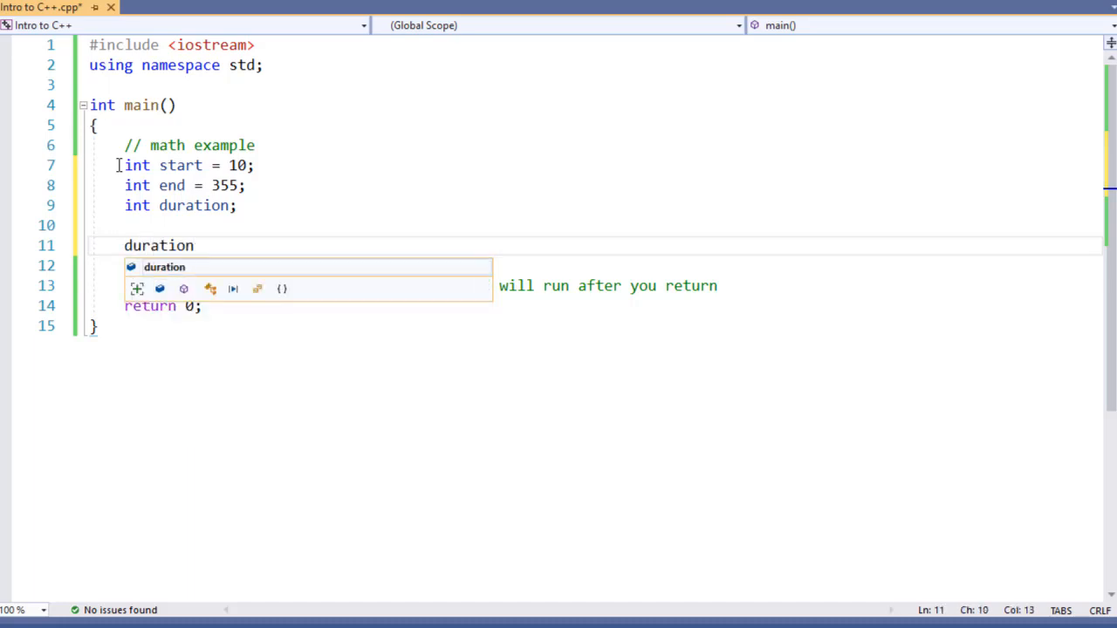
{"action": "type", "text": "= end"}
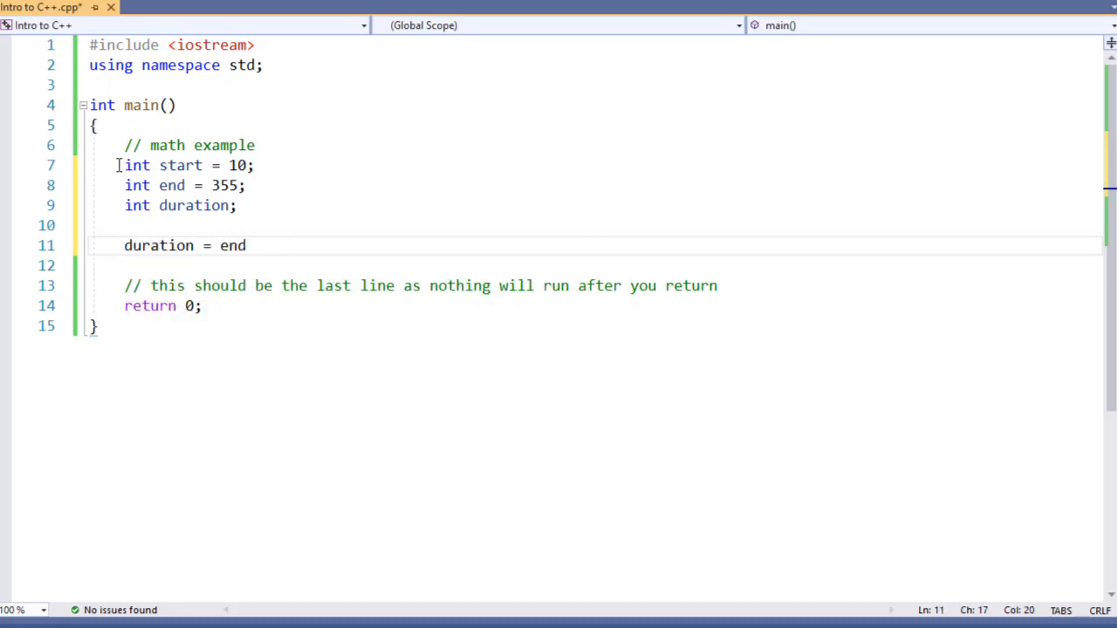
{"action": "type", "text": "- start;"}
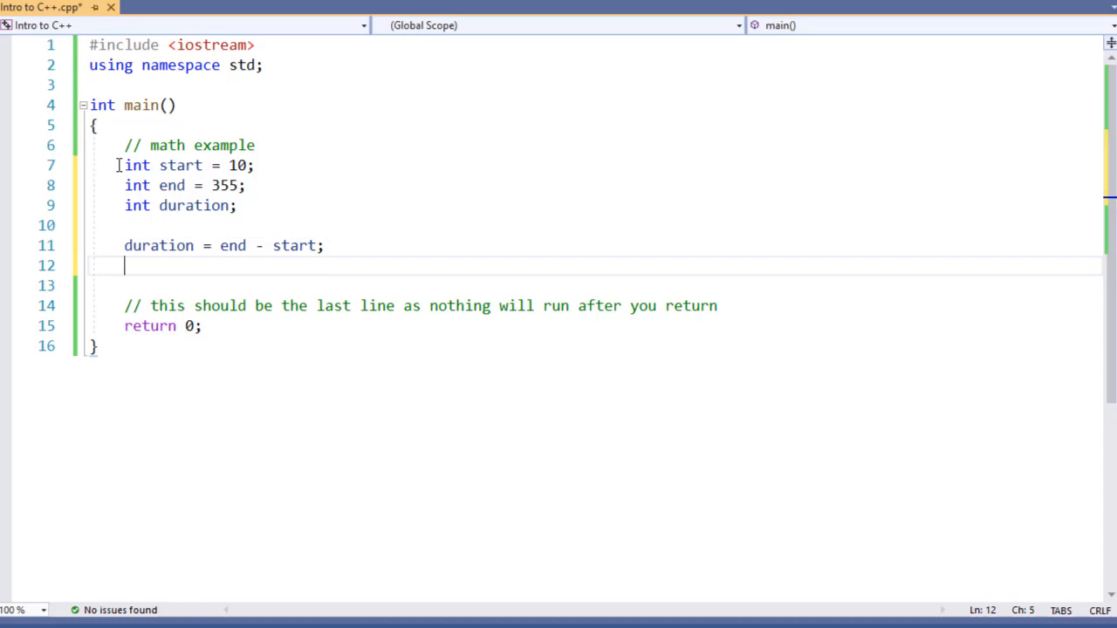
- Write a cout line printing "The duration was" followed by duration / 60
{"action": "type", "text": "<<"}
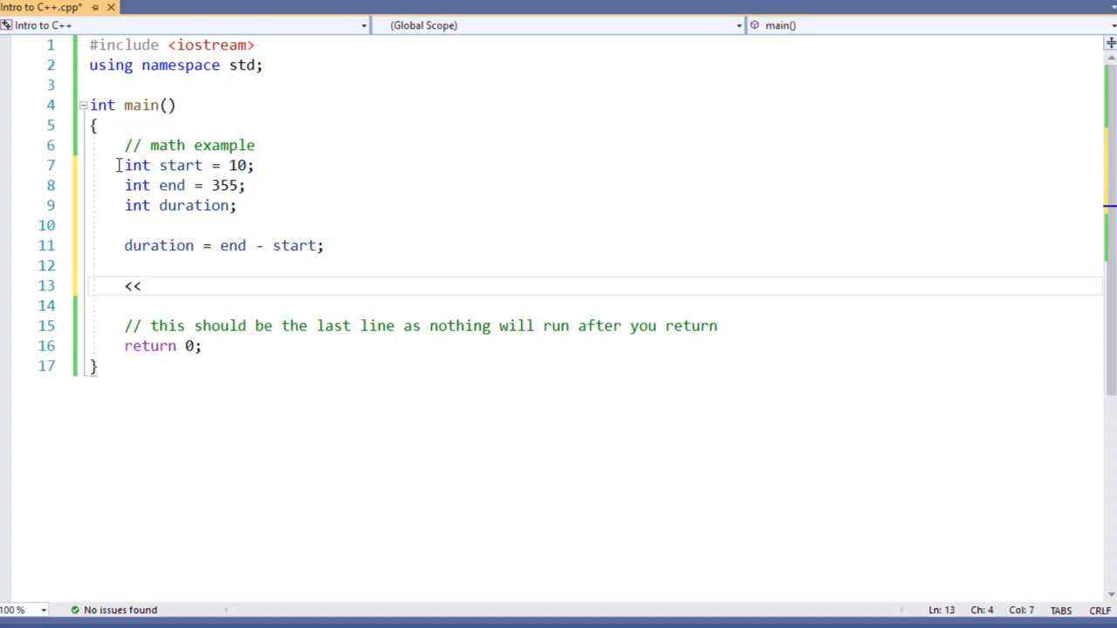
{"action": "type", "text": "cout"}
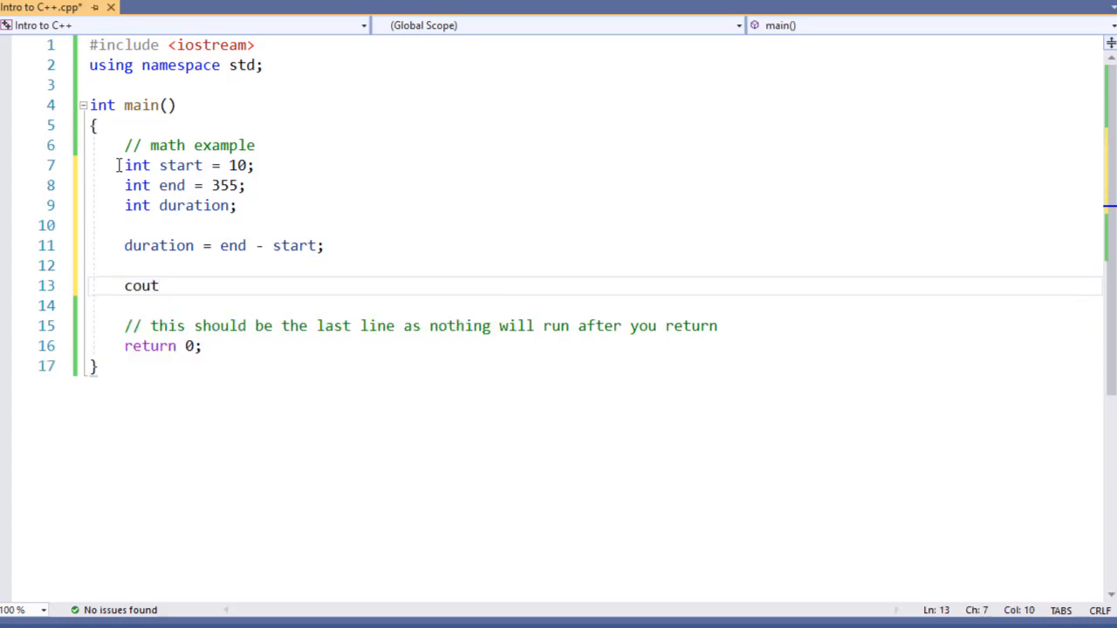
{"action": "type", "text": "<<"}
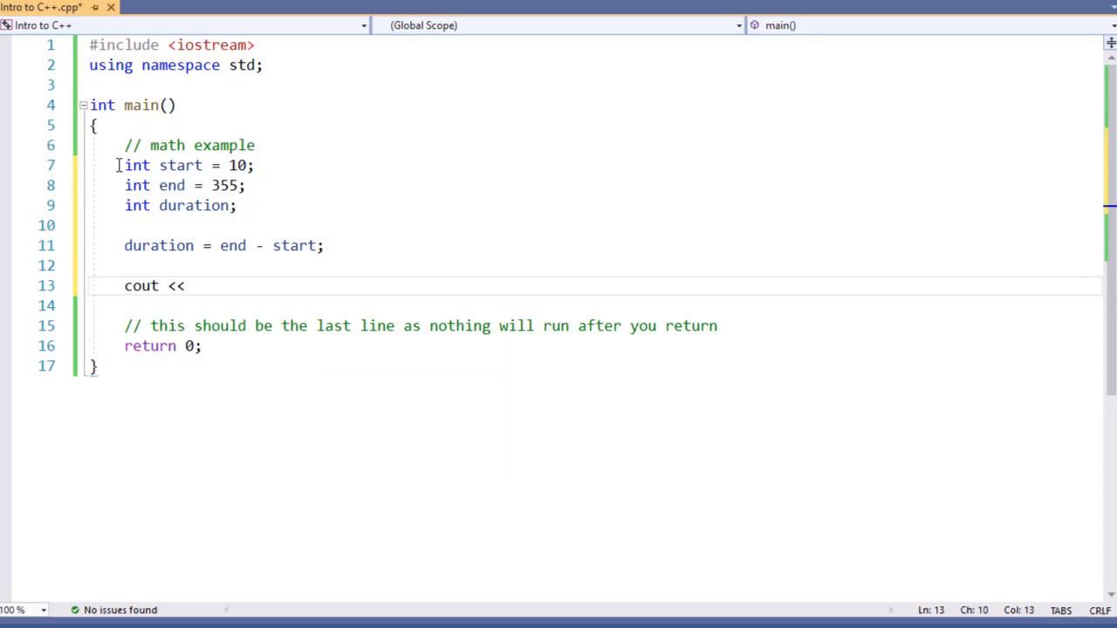
{"action": "type", "text": "\"The duration was\""}
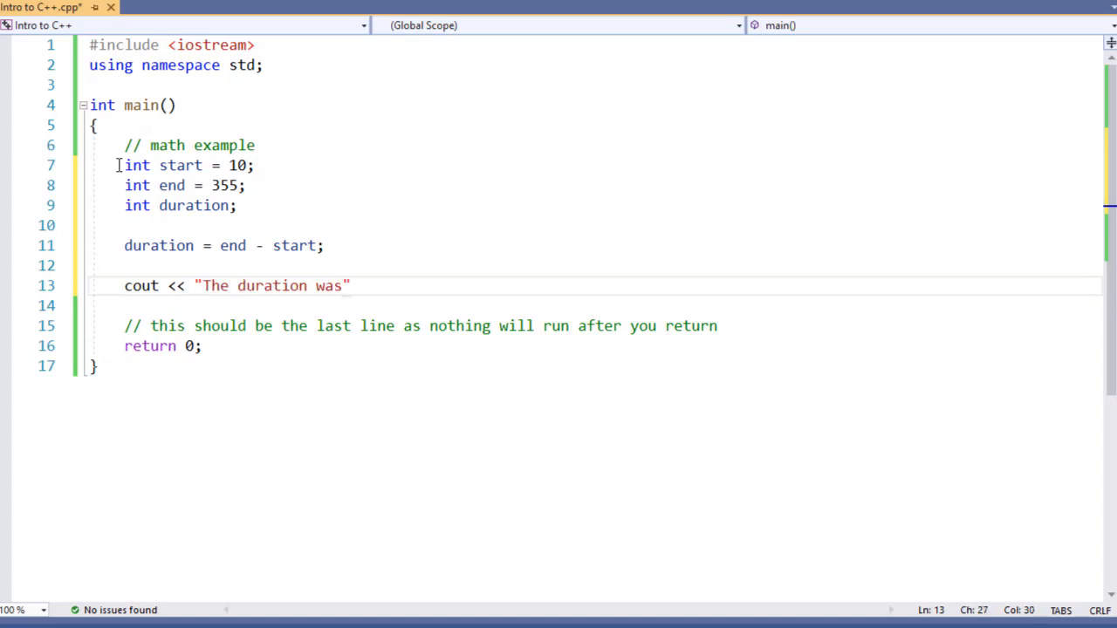
{"action": "type", "text": "<< du"}
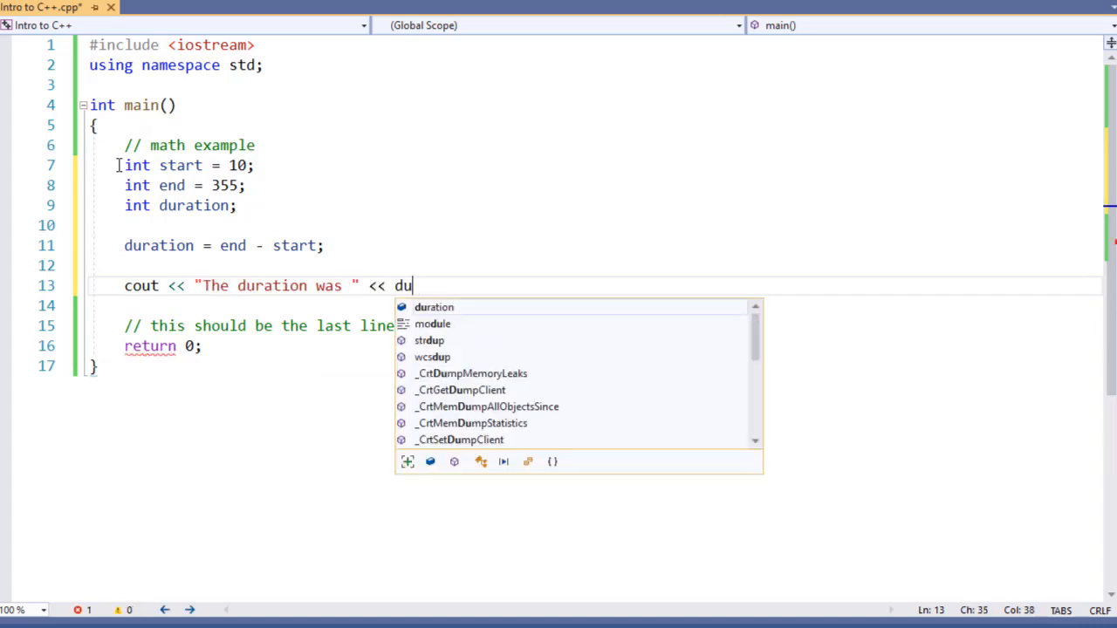
{"action": "type", "text": "ration"}
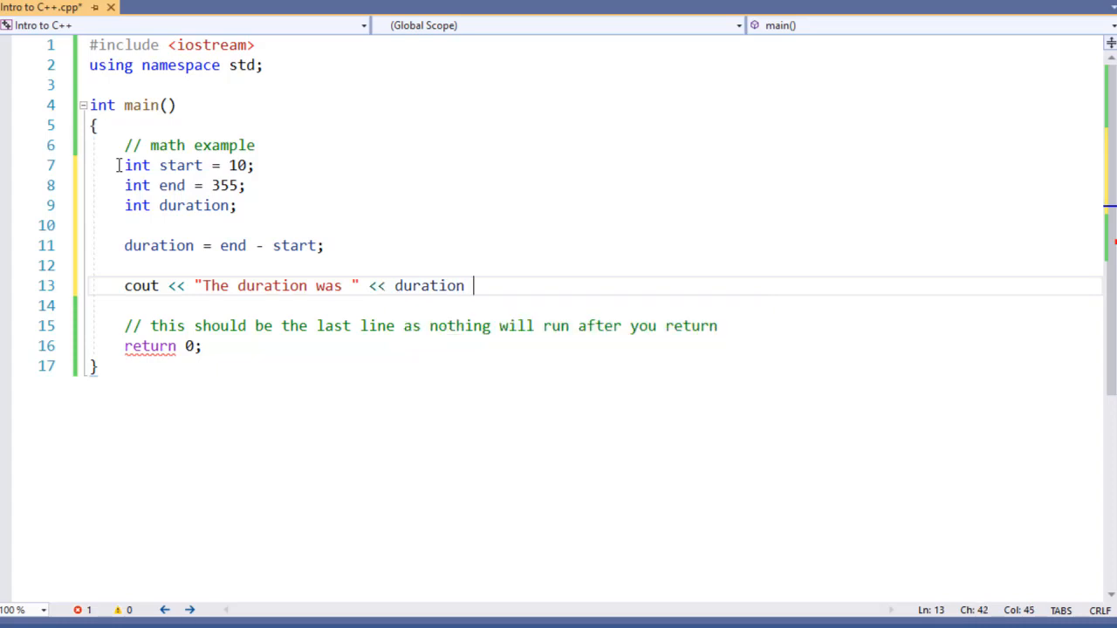
{"action": "type", "text": "/"}
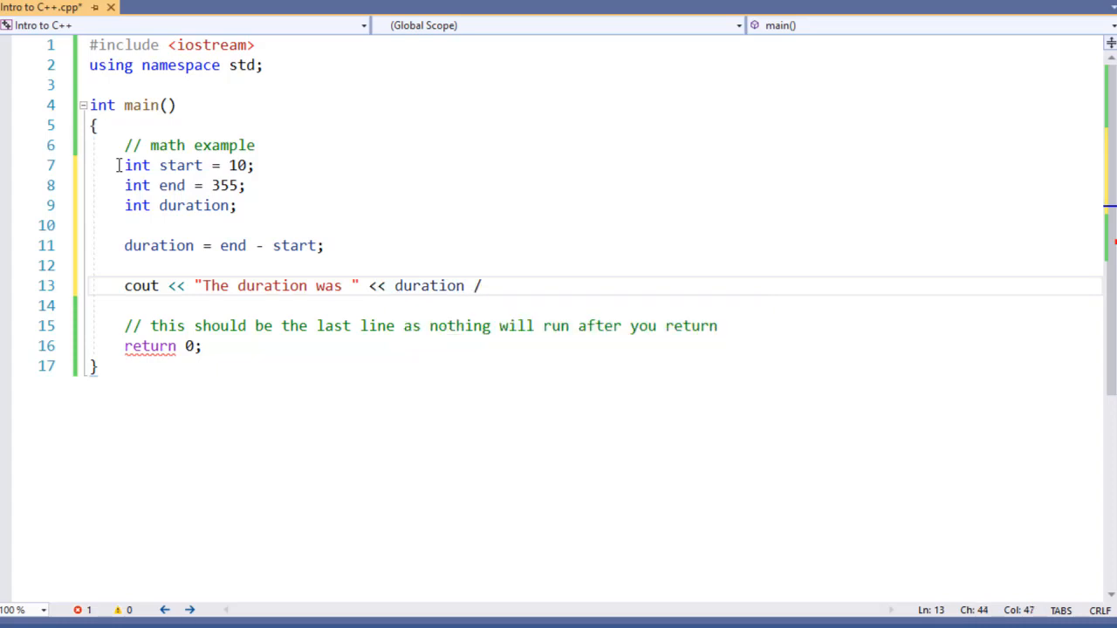
{"action": "type", "text": "60"}
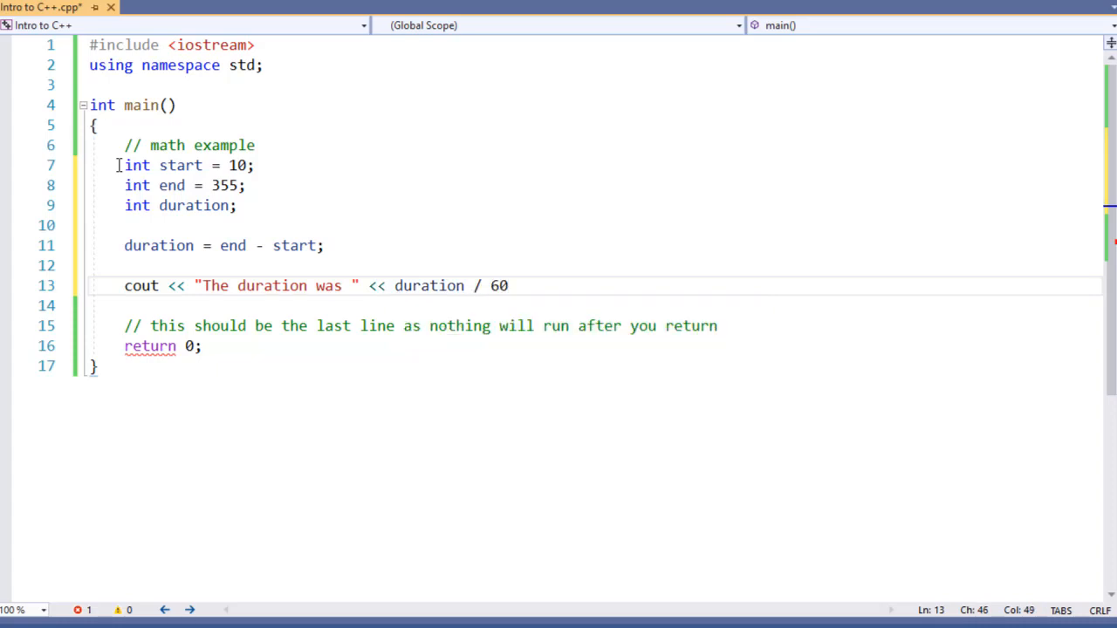
{"action": "left_click", "coordinate": [508, 285]}
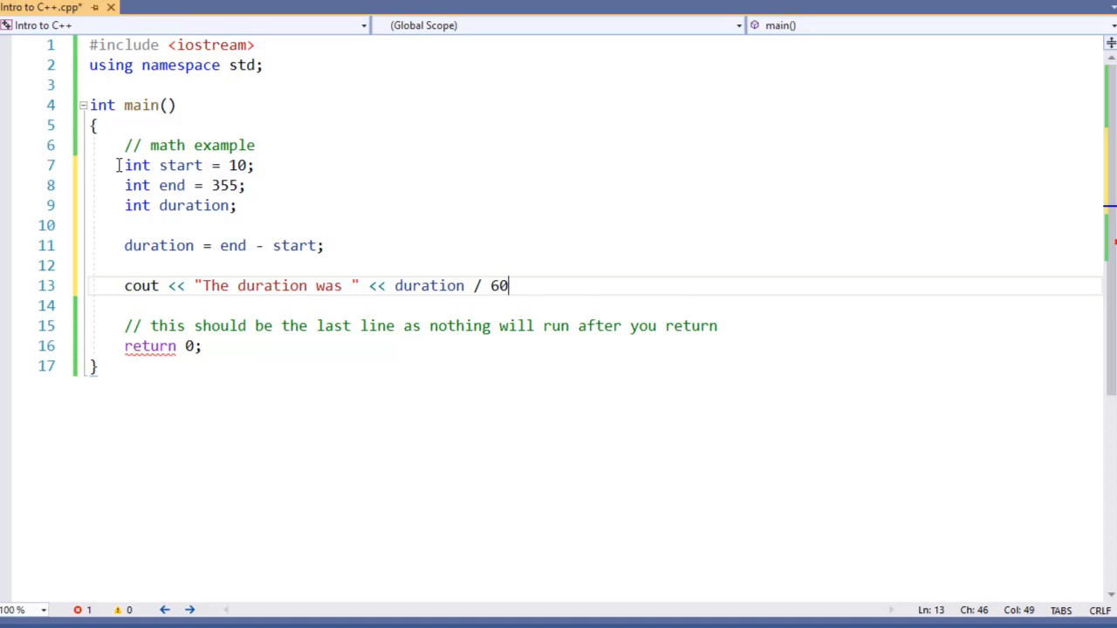
- Continue the line with " minutes", duration % 60, " seconds." and endl
{"action": "type", "text": "<<"}
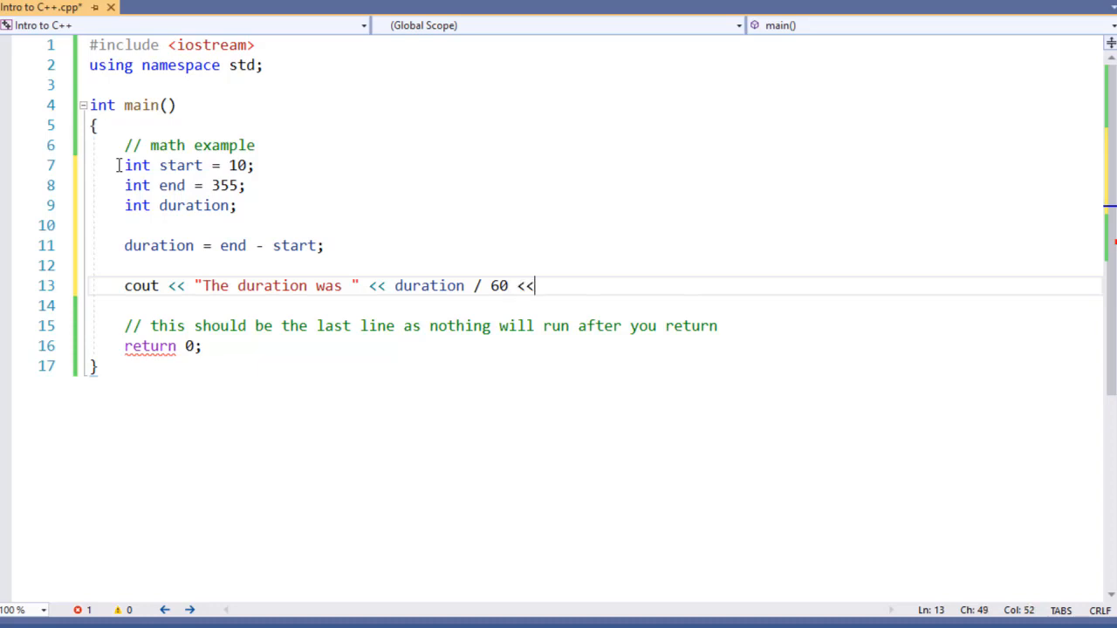
{"action": "type", "text": "\" min\""}
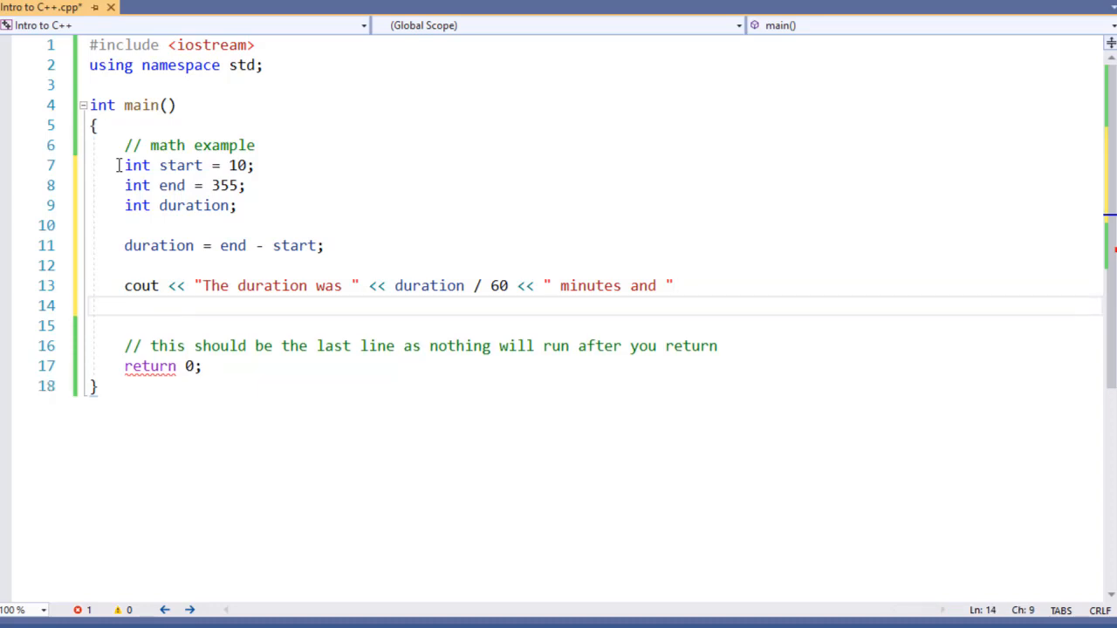
{"action": "type", "text": "<< duration %"}
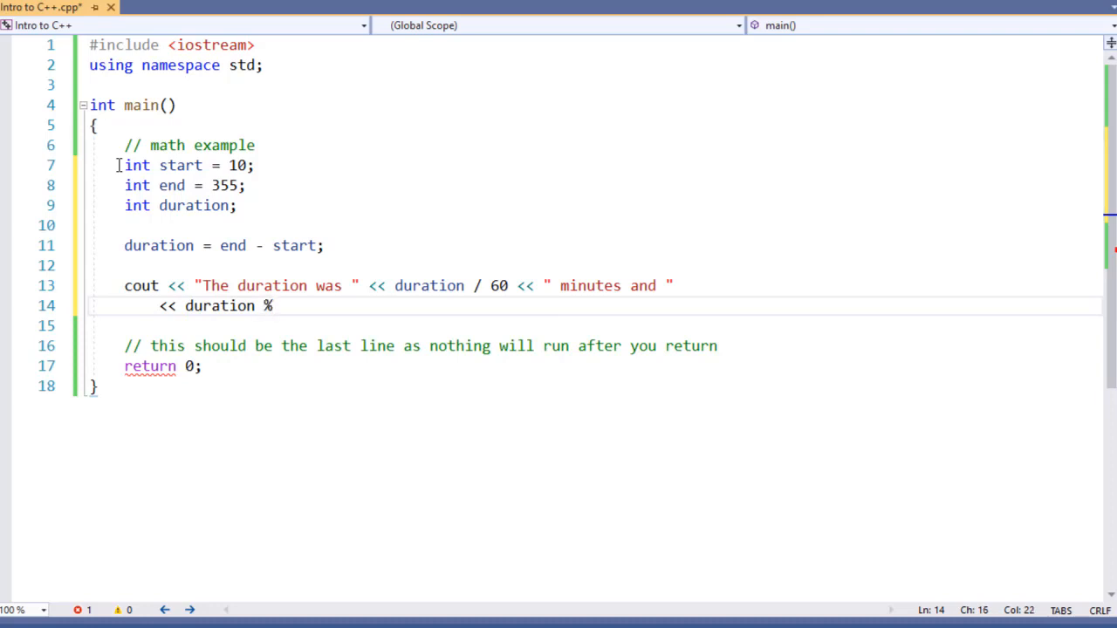
{"action": "type", "text": "60"}
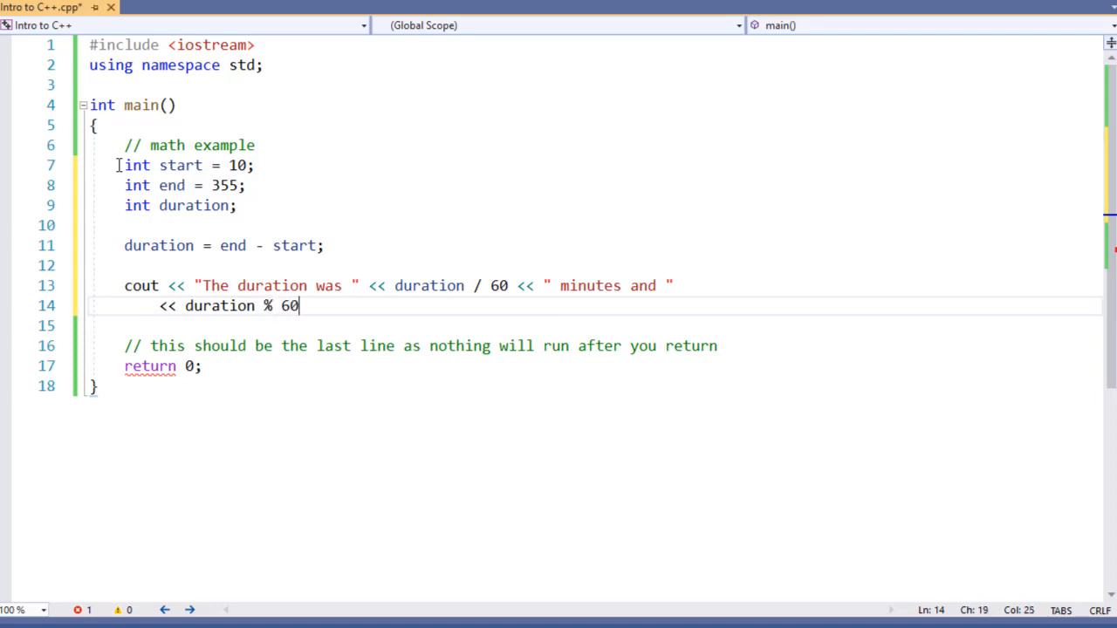
{"action": "type", "text": "<< \"\""}
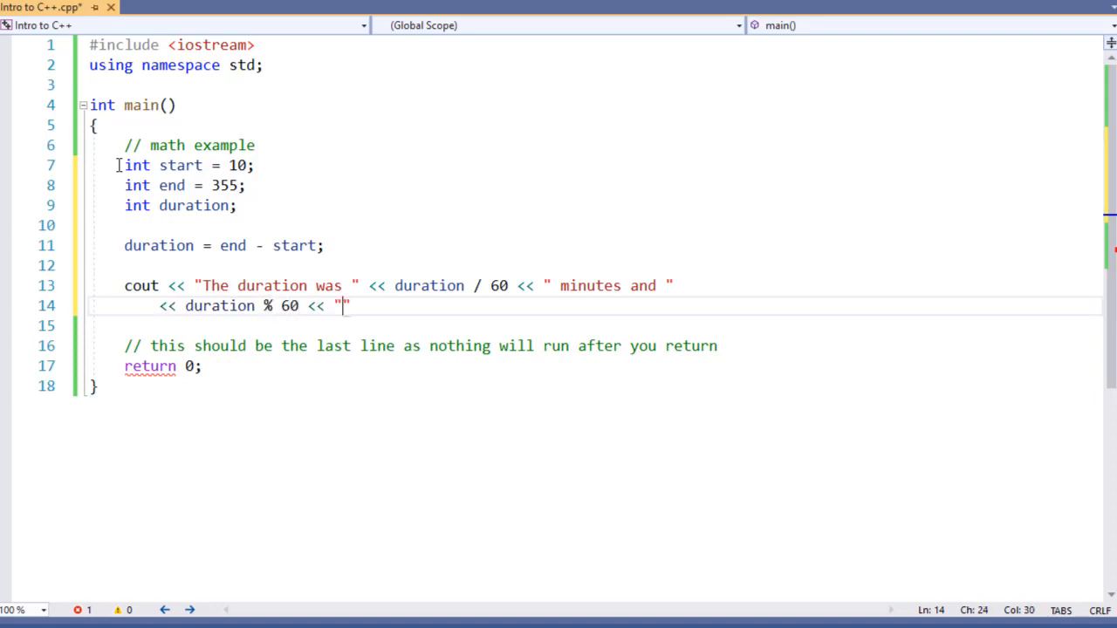
{"action": "type", "text": "seconds."}
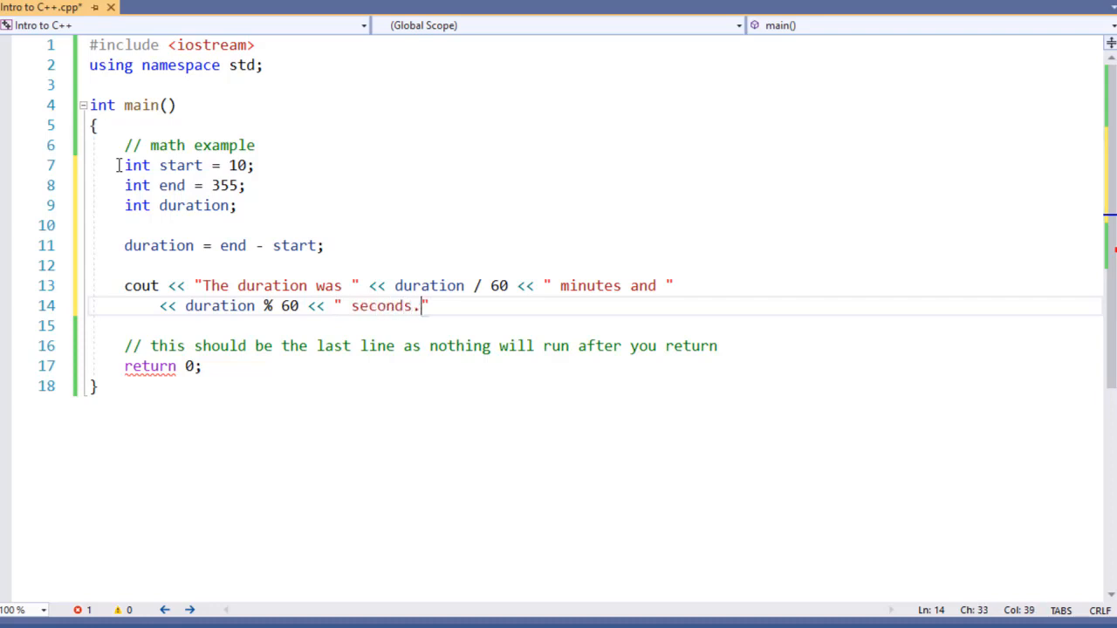
{"action": "type", "text": "<< end;"}
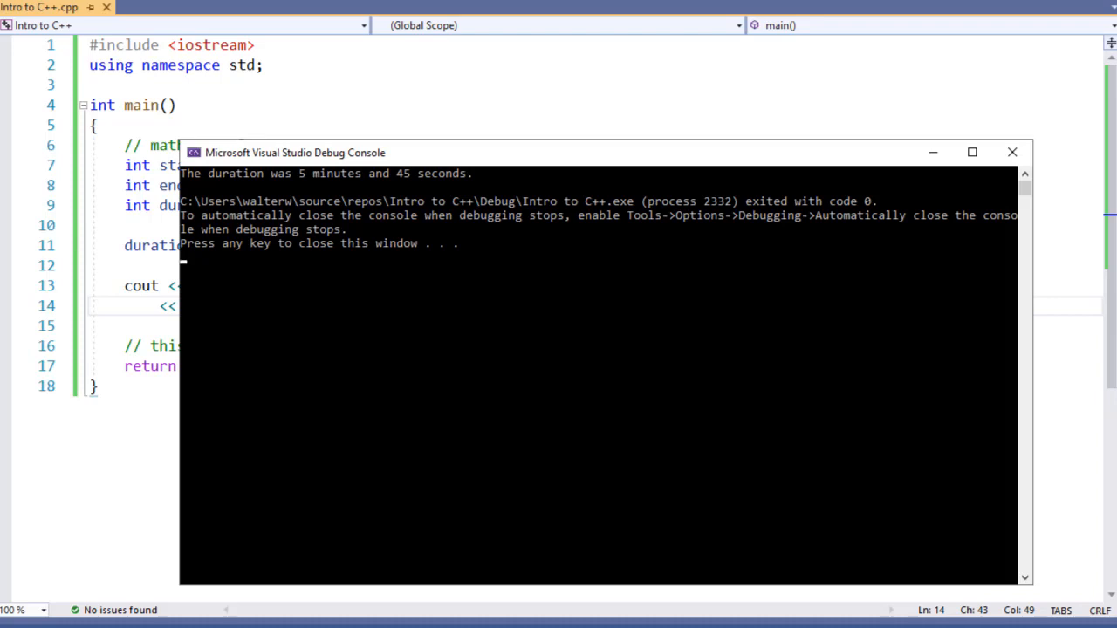
- Run the program, change end from 355 to 425, and run it again
{"action": "left_click", "coordinate": [1011, 152]}
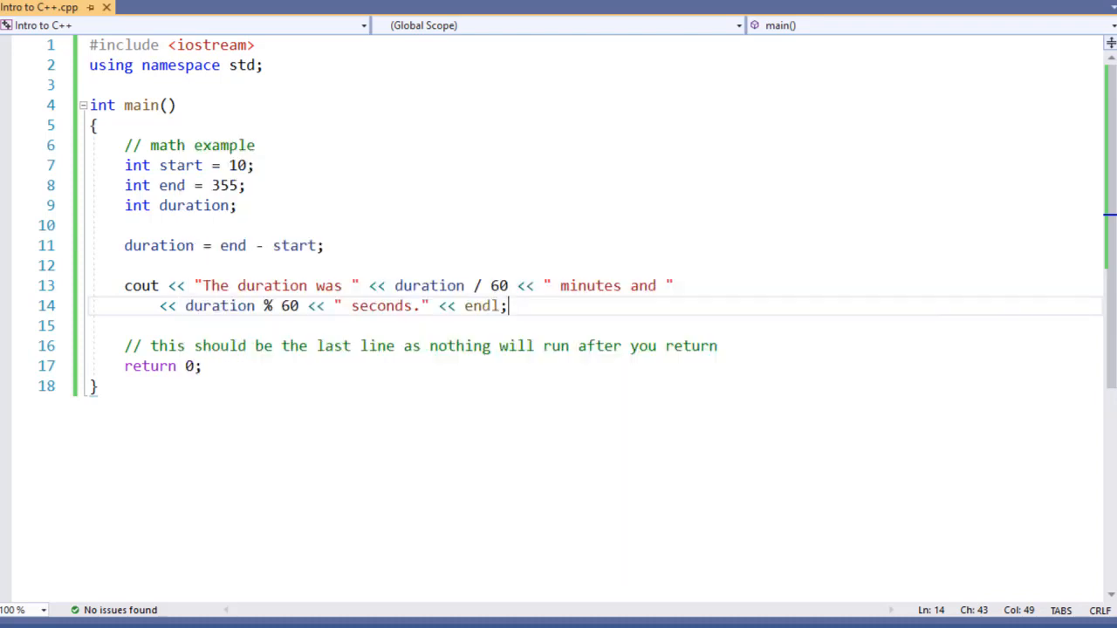
{"action": "mouse_move", "coordinate": [223, 185]}
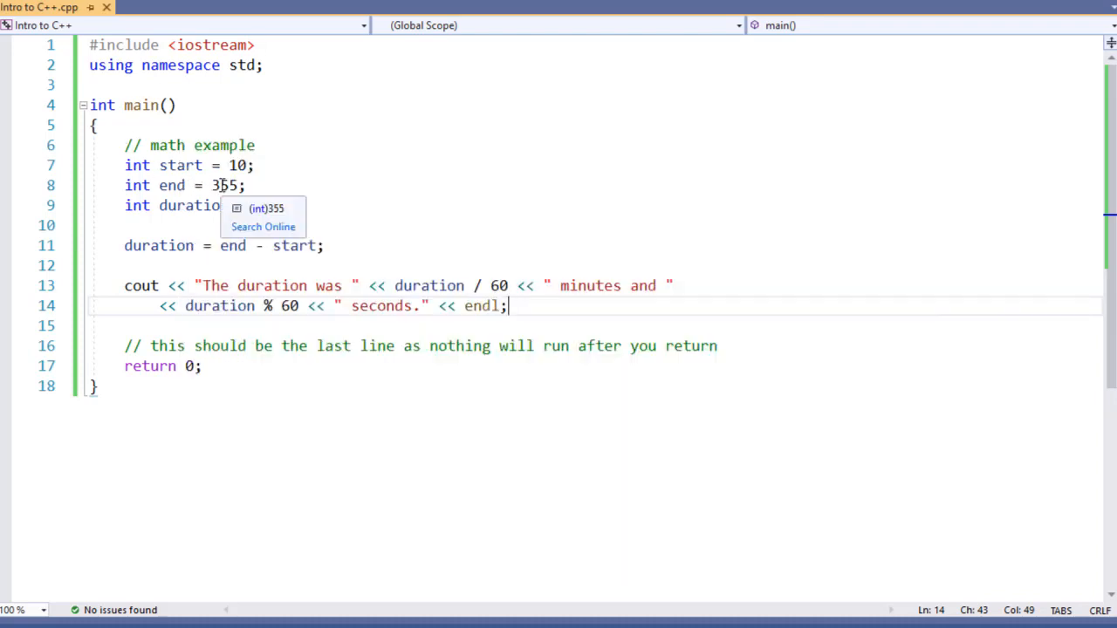
{"action": "left_click", "coordinate": [221, 185]}
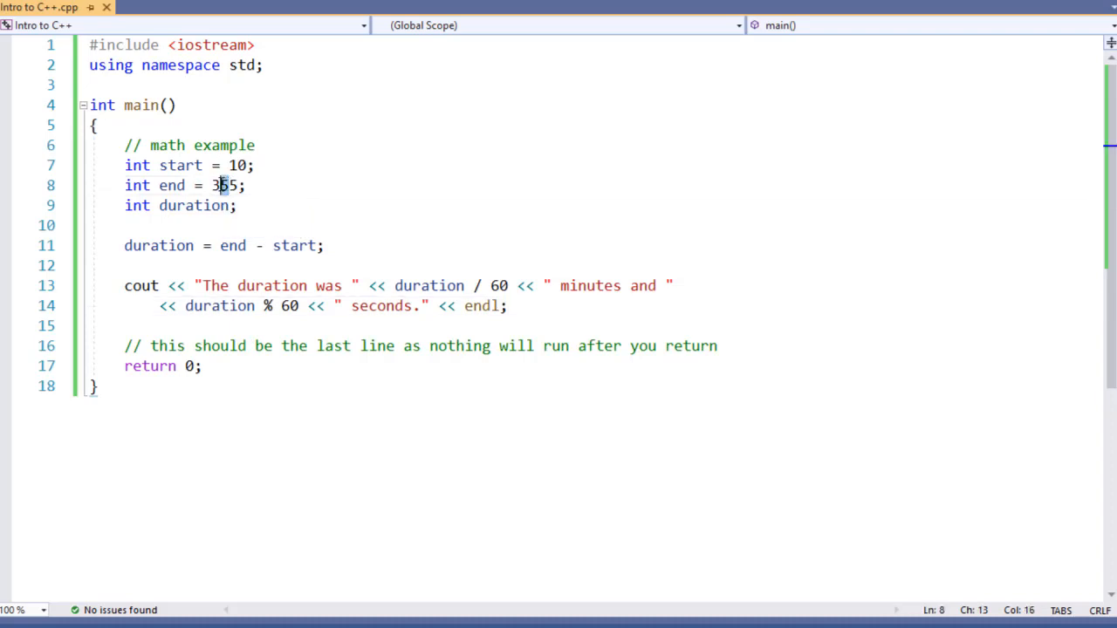
{"action": "type", "text": "425"}
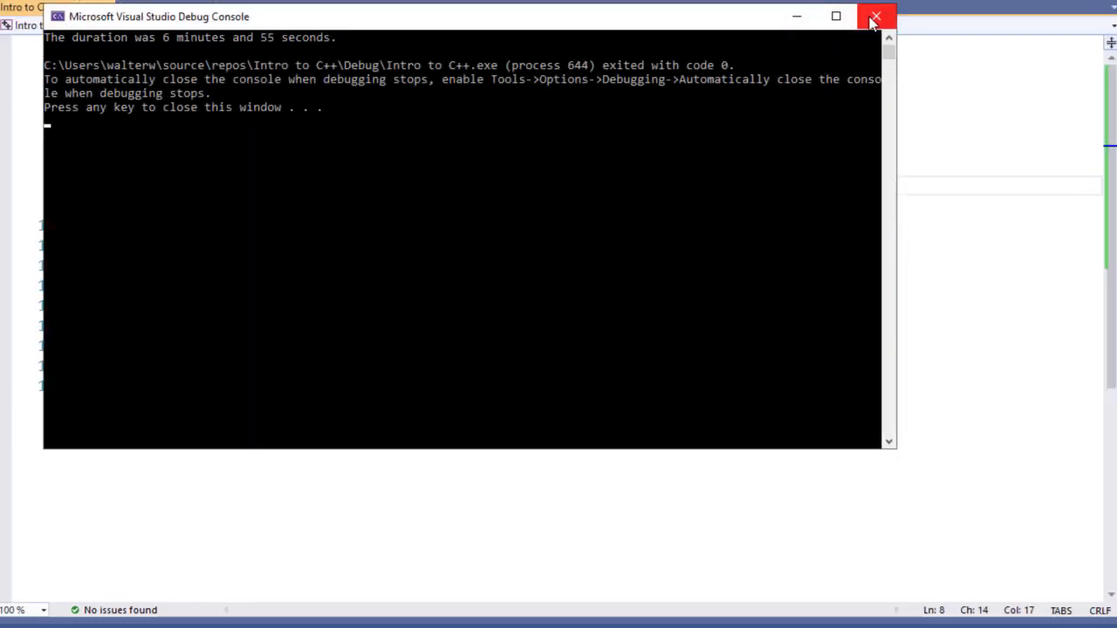
{"action": "left_click", "coordinate": [875, 16]}
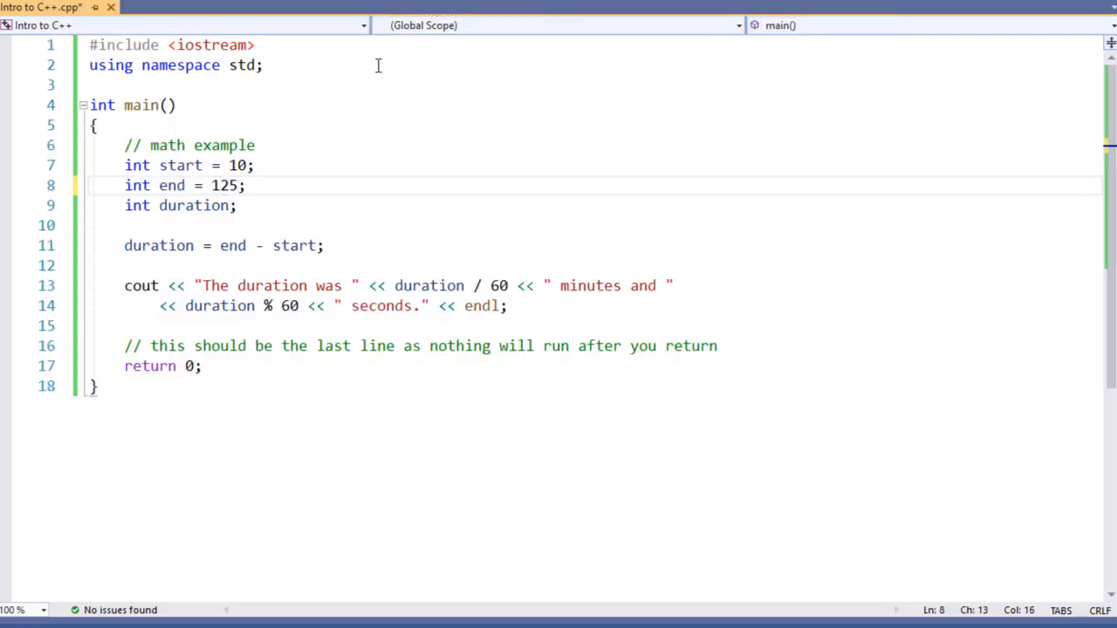
- Edit the end variable so it reads int end = 15, with start still 10
{"action": "key", "text": "Backspace"}
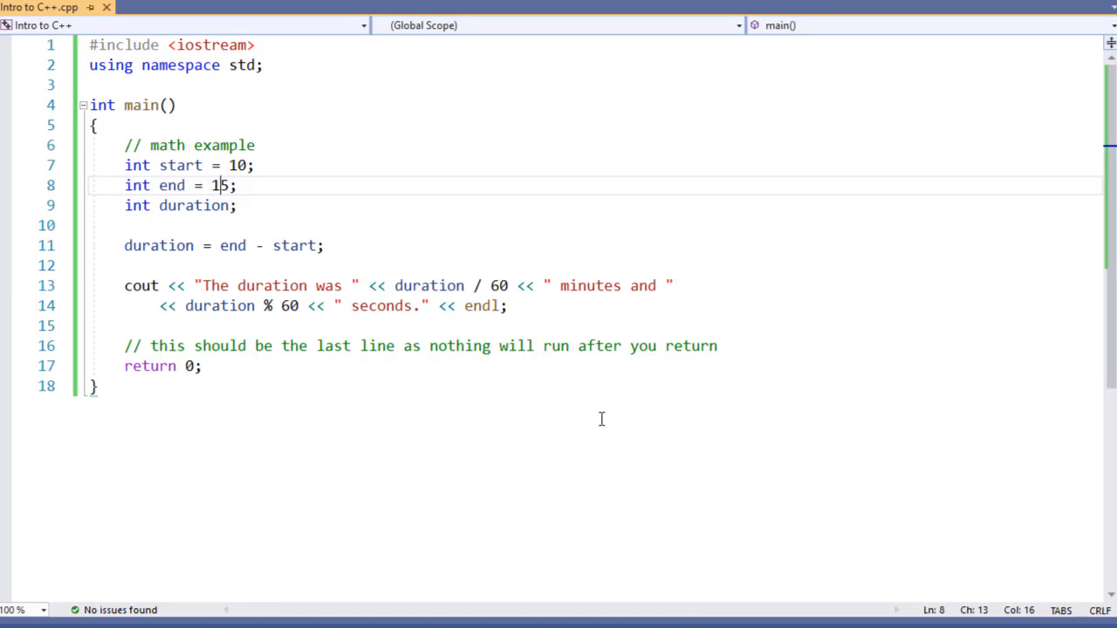
{"action": "type", "text": "5"}
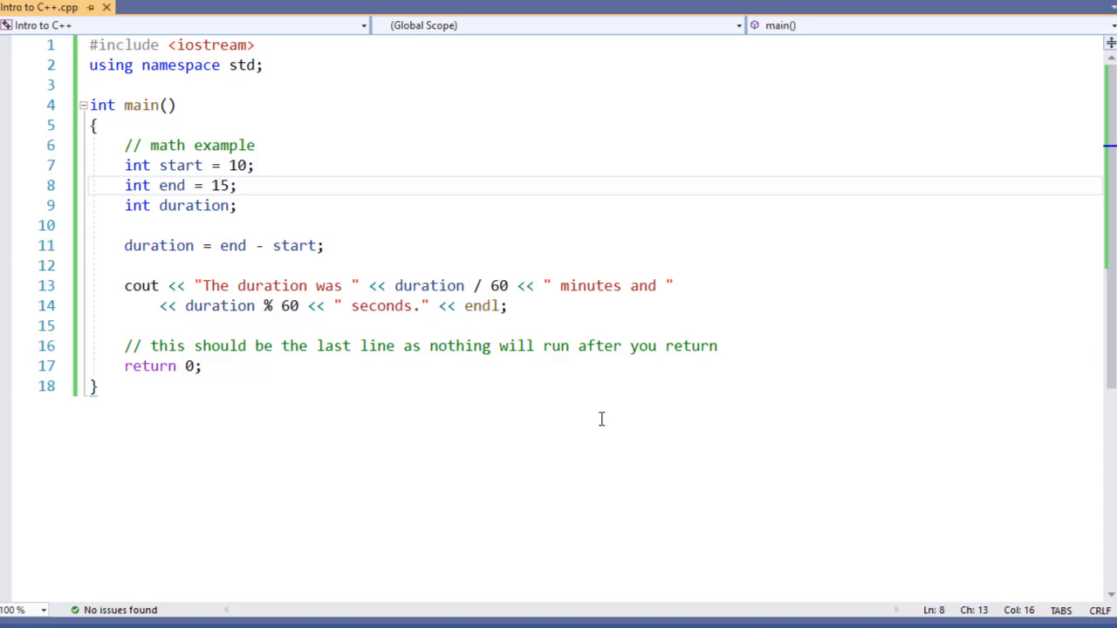
- Put parentheses around duration / 60 in the cout statement
{"action": "left_click", "coordinate": [393, 285]}
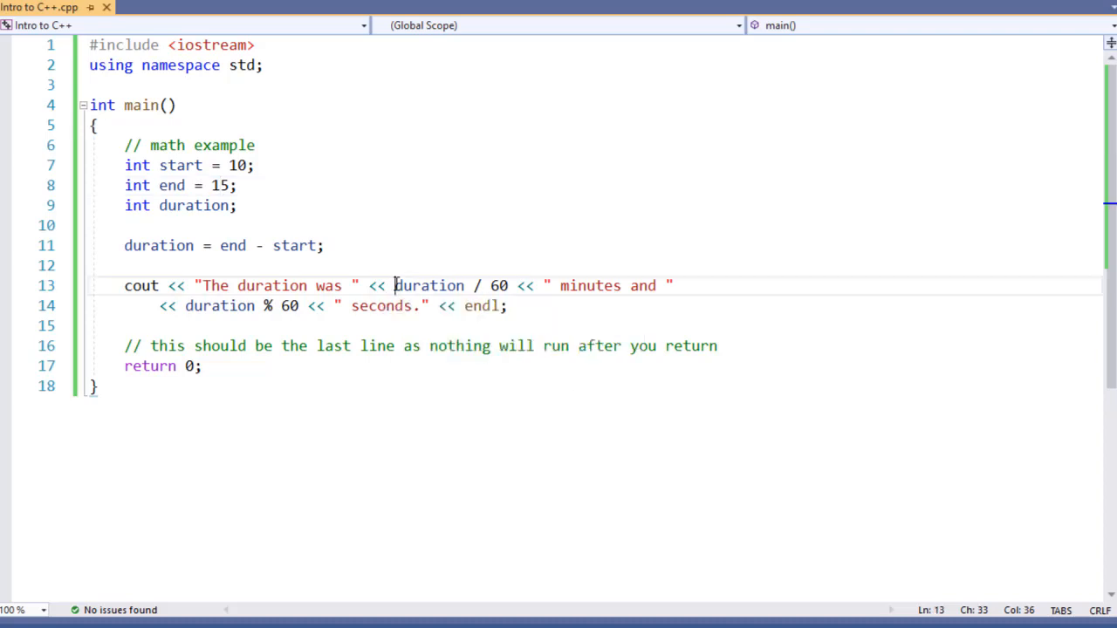
{"action": "type", "text": "("}
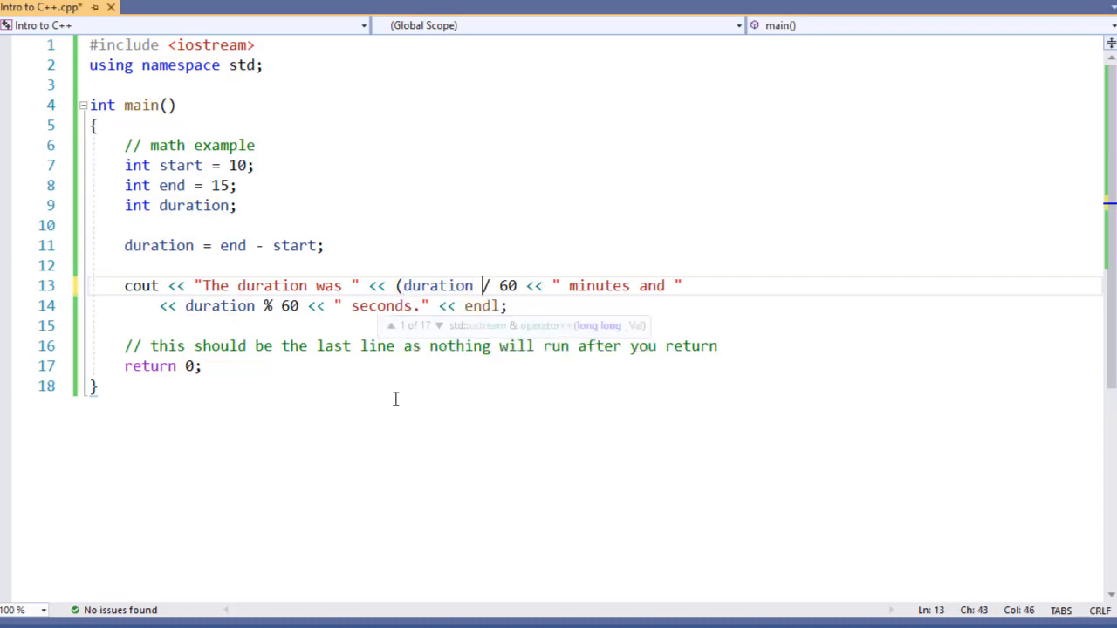
{"action": "type", "text": ")"}
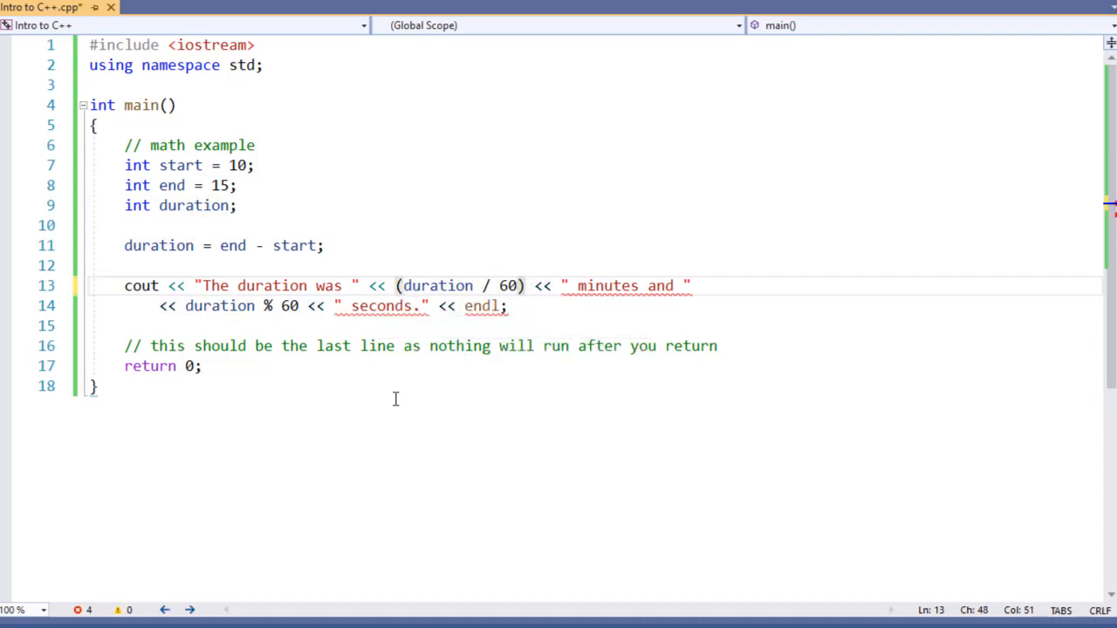